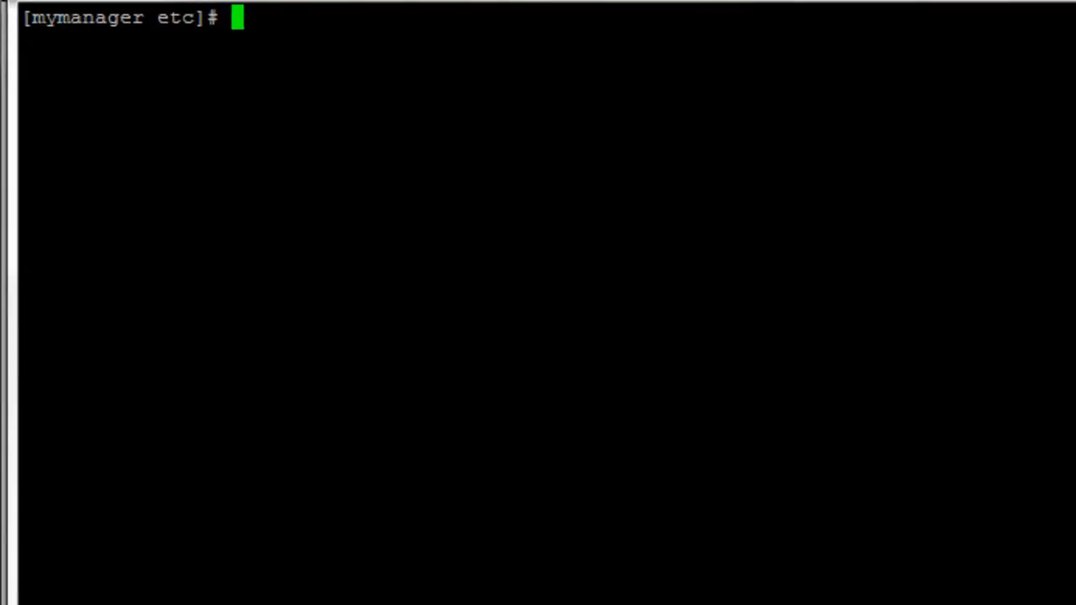
Print /etc/sysconfig/network-scripts/ifcfg-eth0 with cat to show DHCP, MTU 1500 and boot activation.
text(cat)
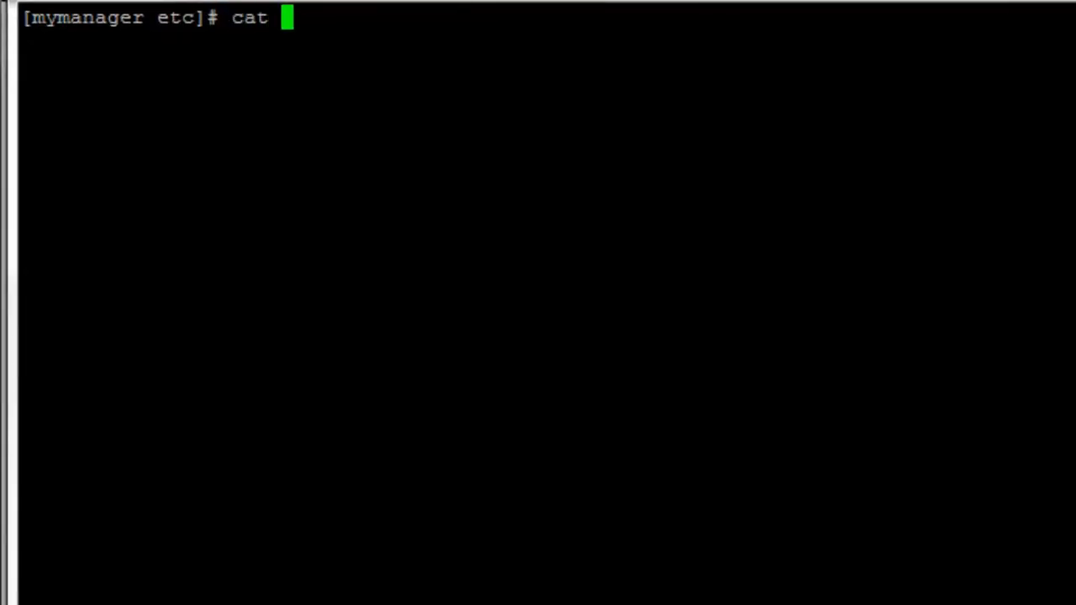
text(/etc/s)
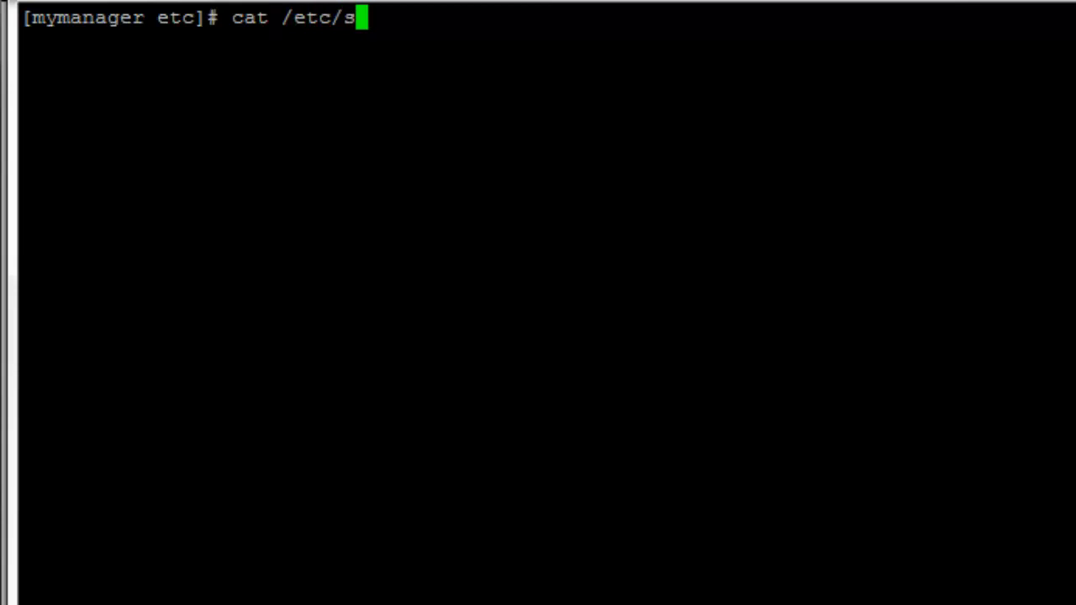
text(yscon)
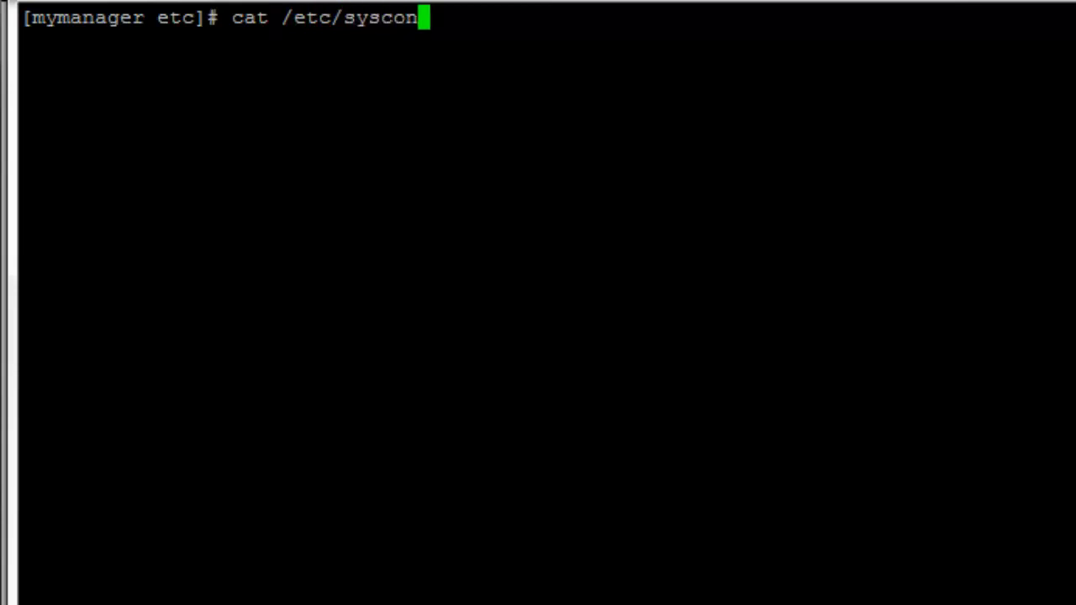
text(fig)
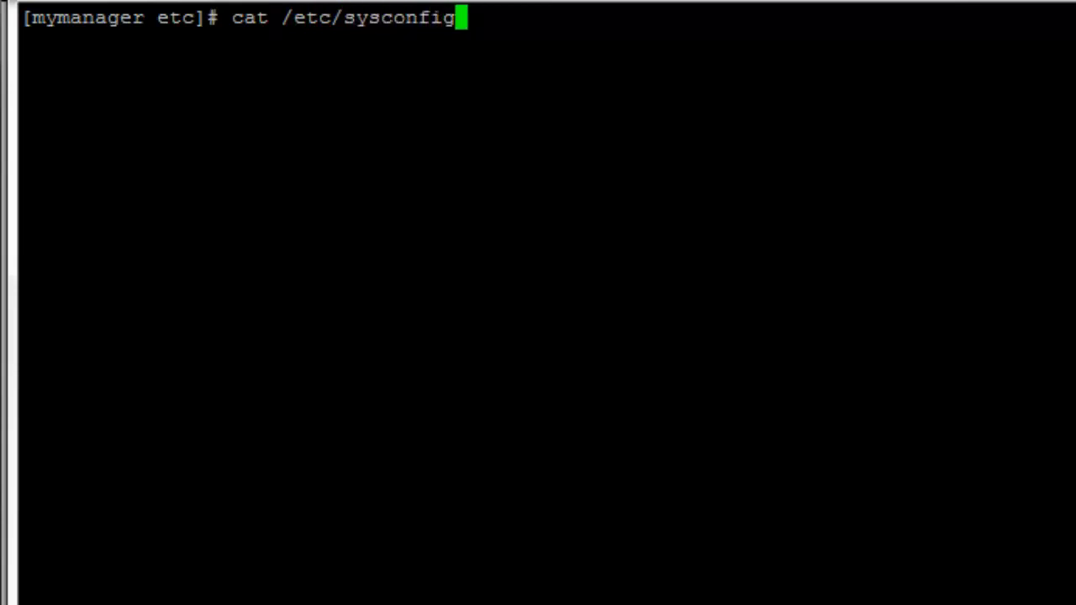
text(/)
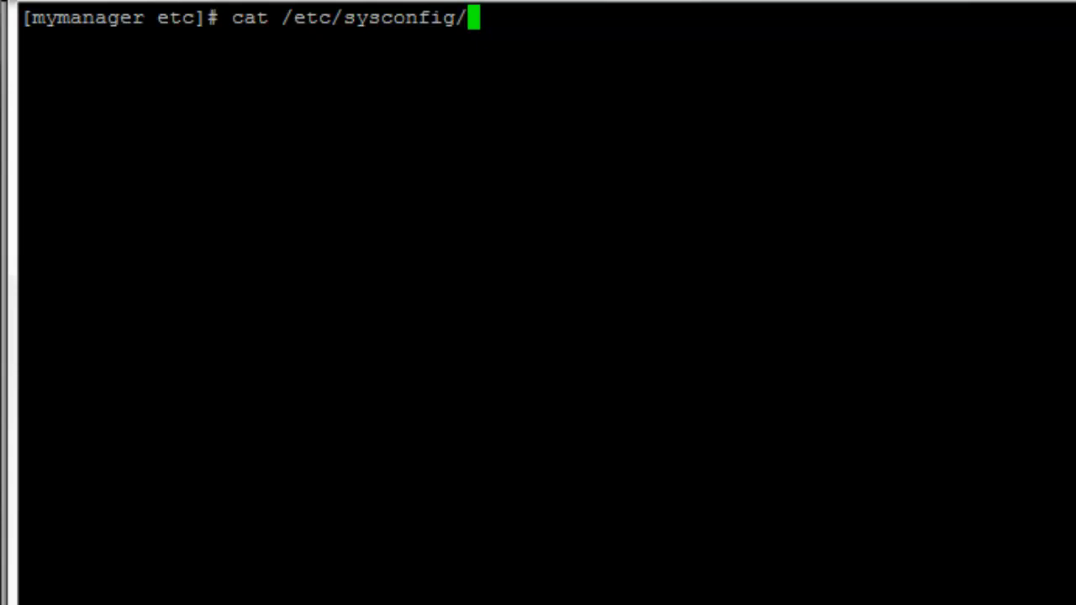
text(net)
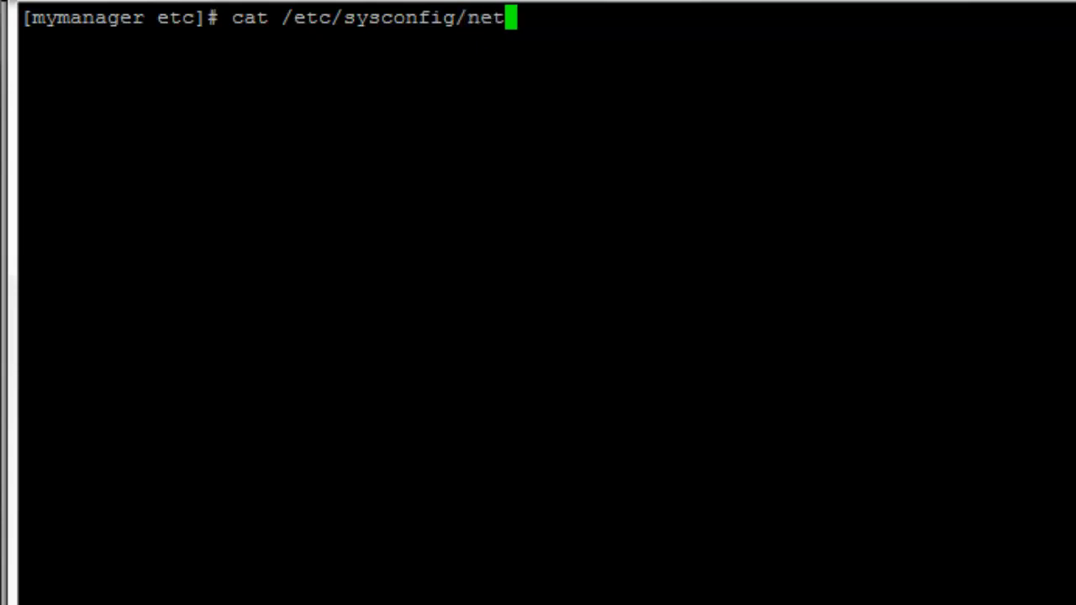
text(work-scripts/)
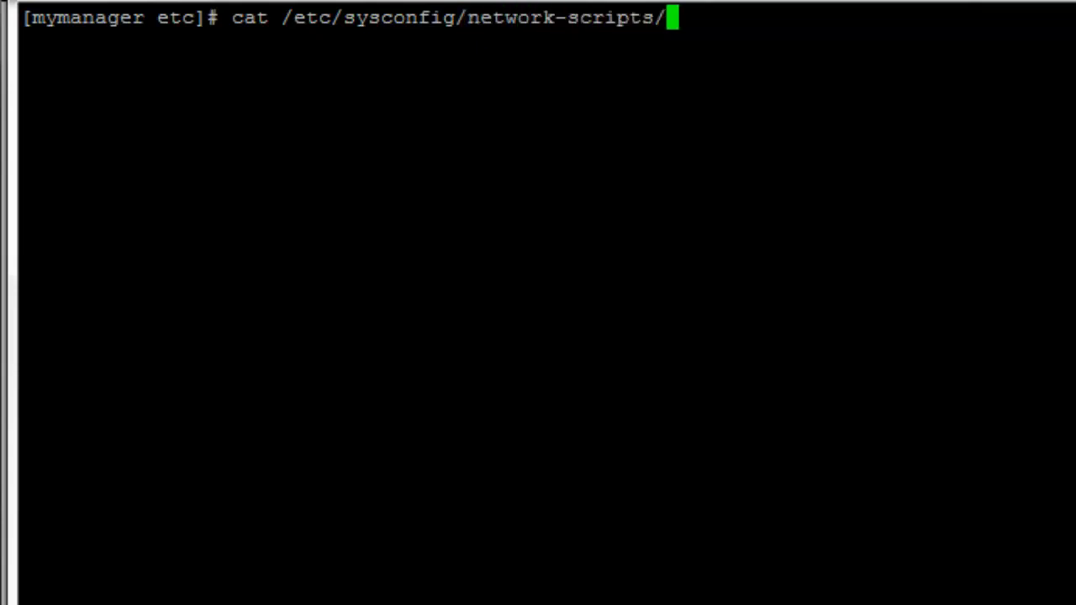
text(ifc)
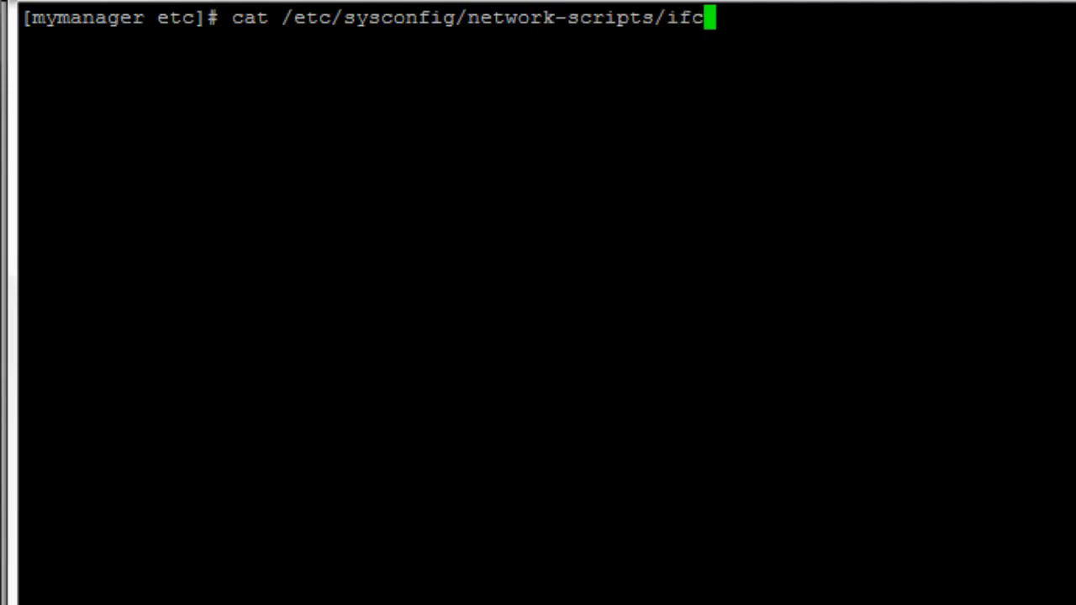
text(fg-et)
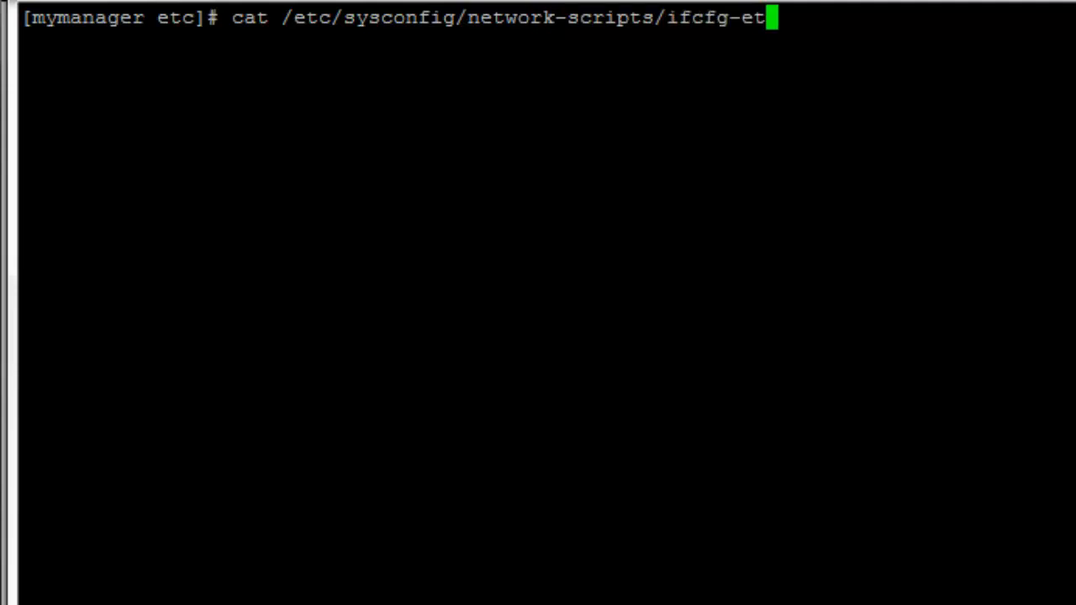
text(h0)
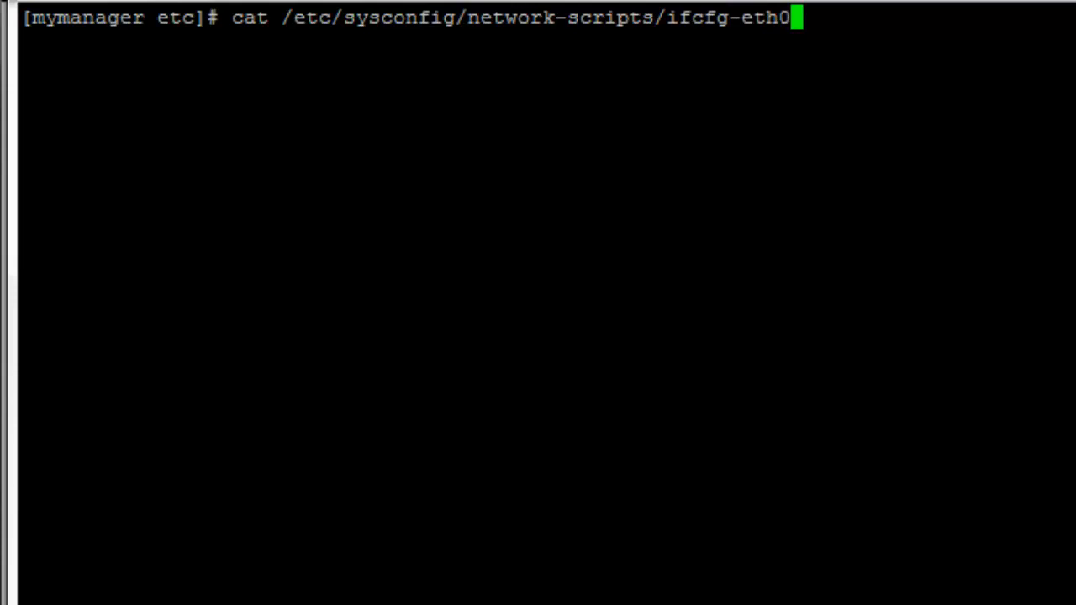
key(Return)
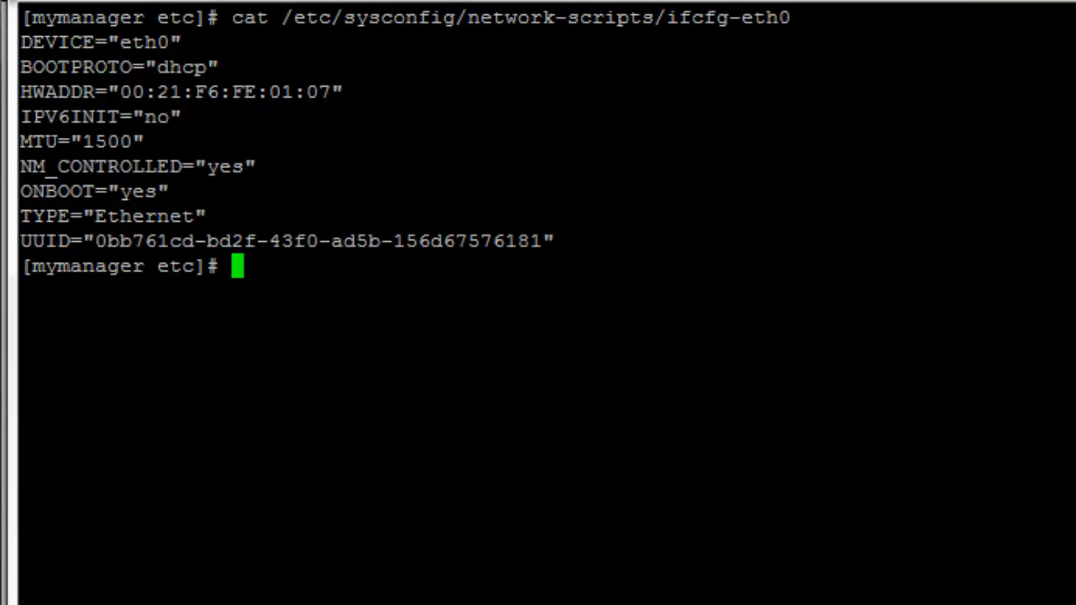
text(c)
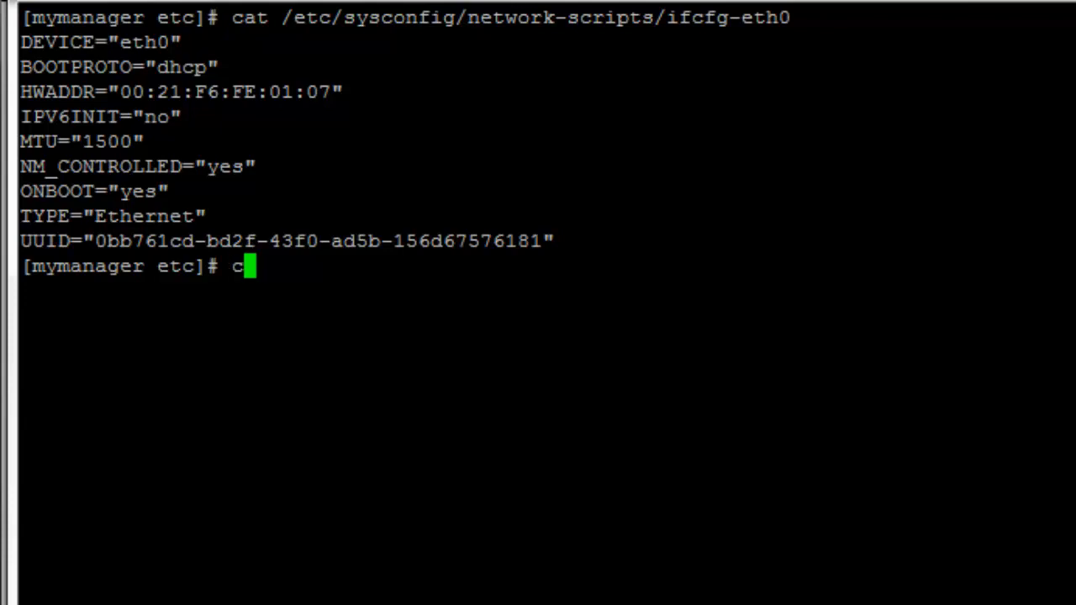
Print /etc/resolv.conf to list domain mydomain.com, search domains and three nameservers.
text(at /)
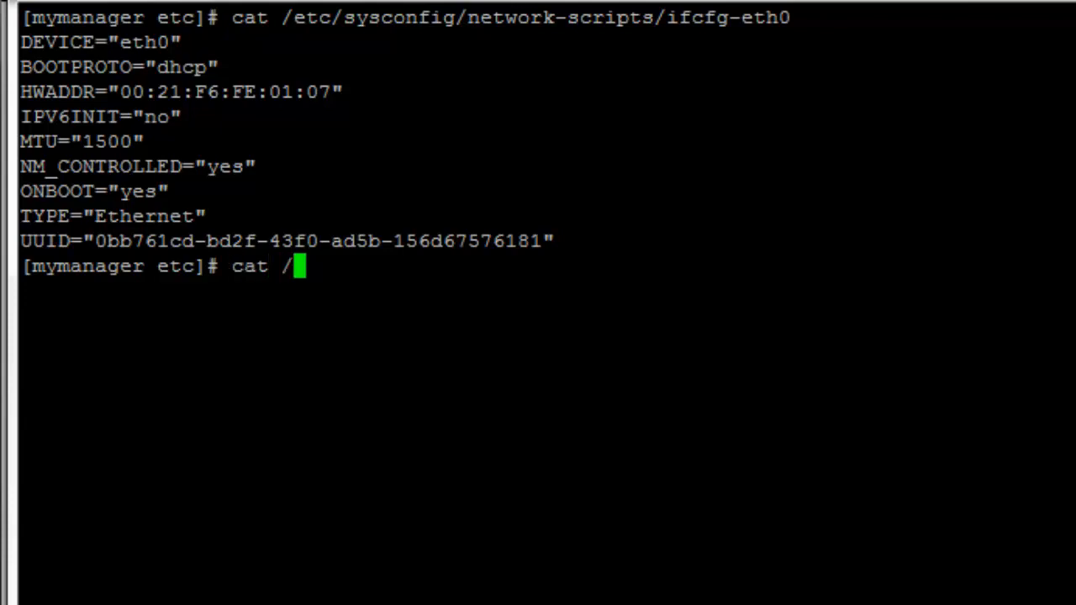
text(etc/reso)
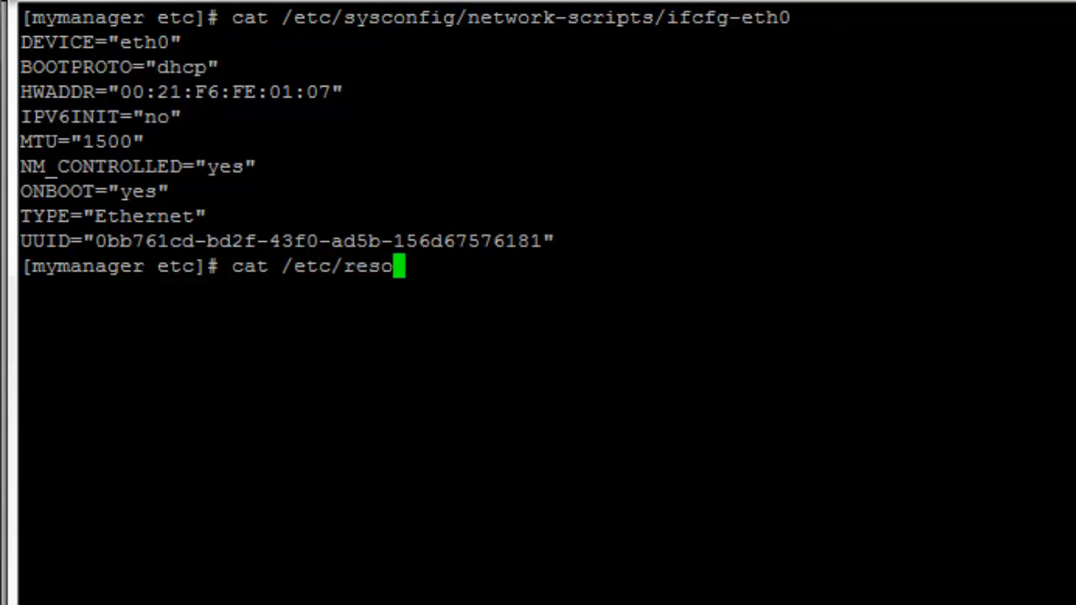
text(lv.conf)
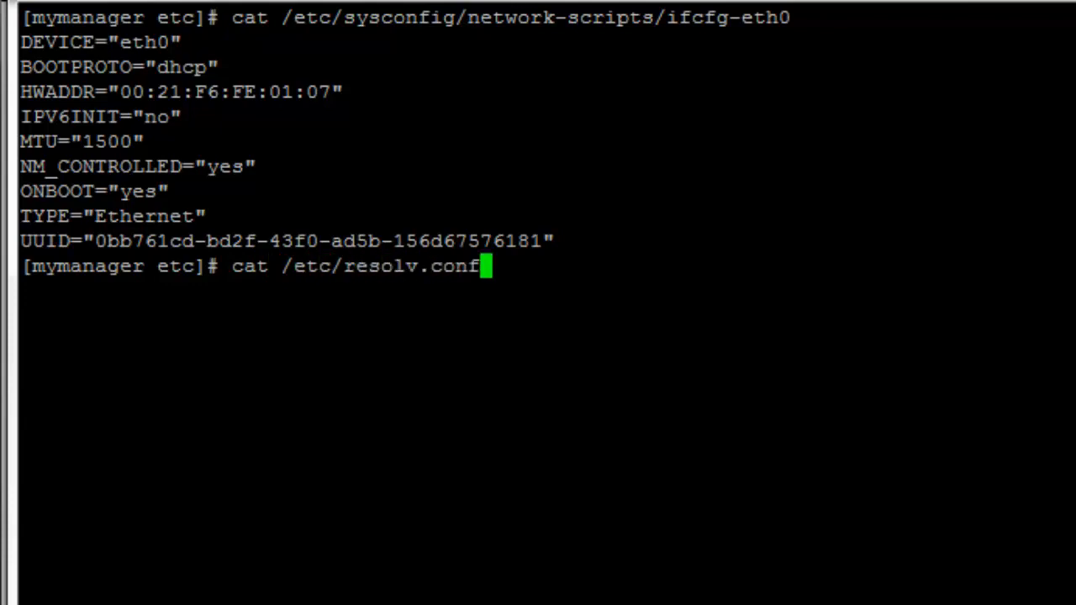
key(Return)
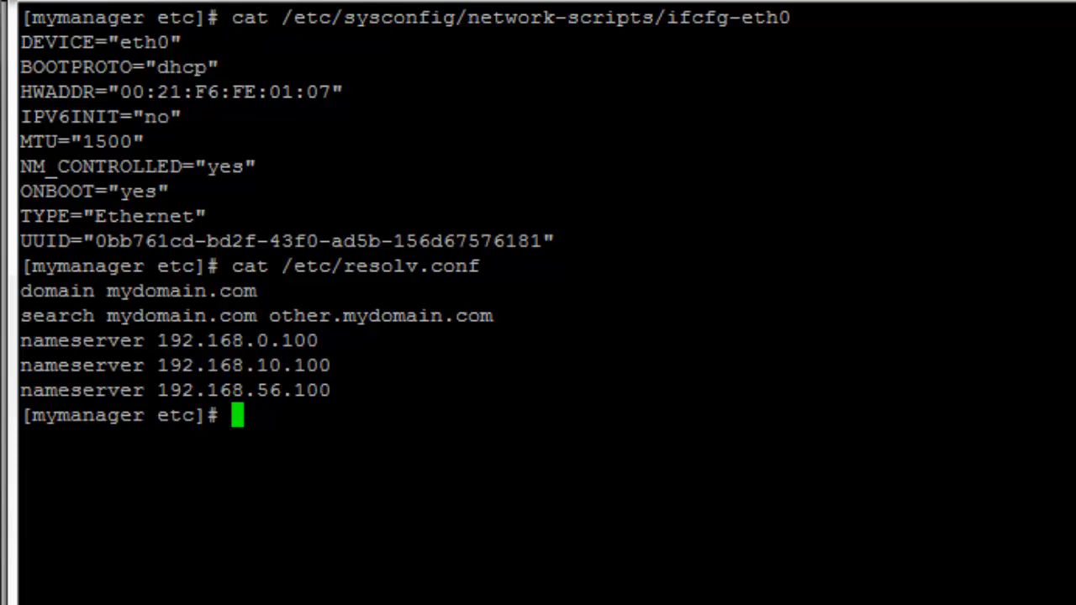
text(c)
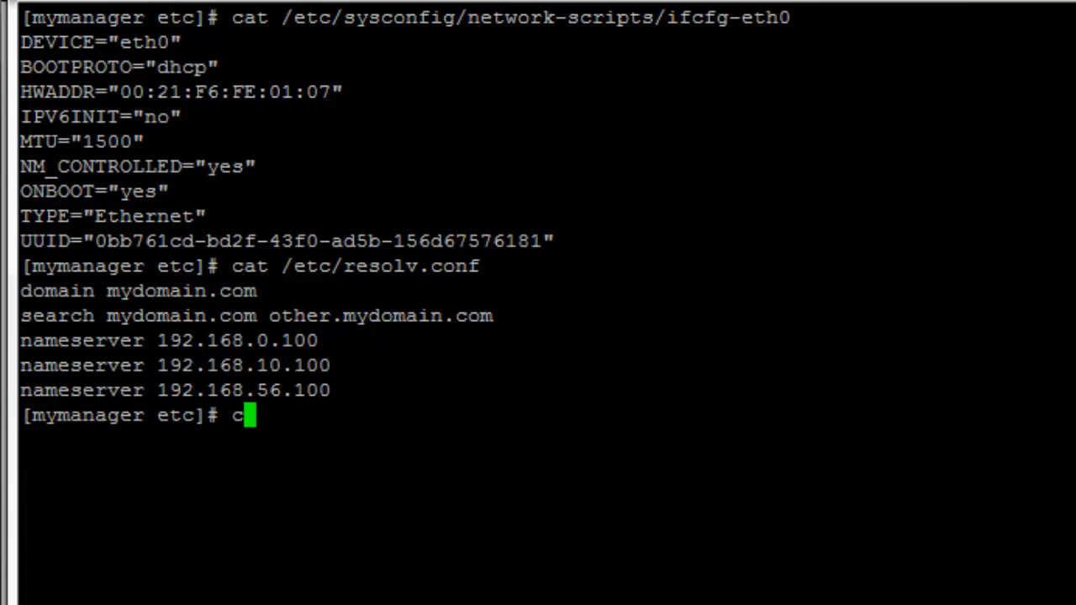
Print /etc/sysconfig/network to show networking enabled, hostname and gateway 10.196.0.20.
text(at /etc/)
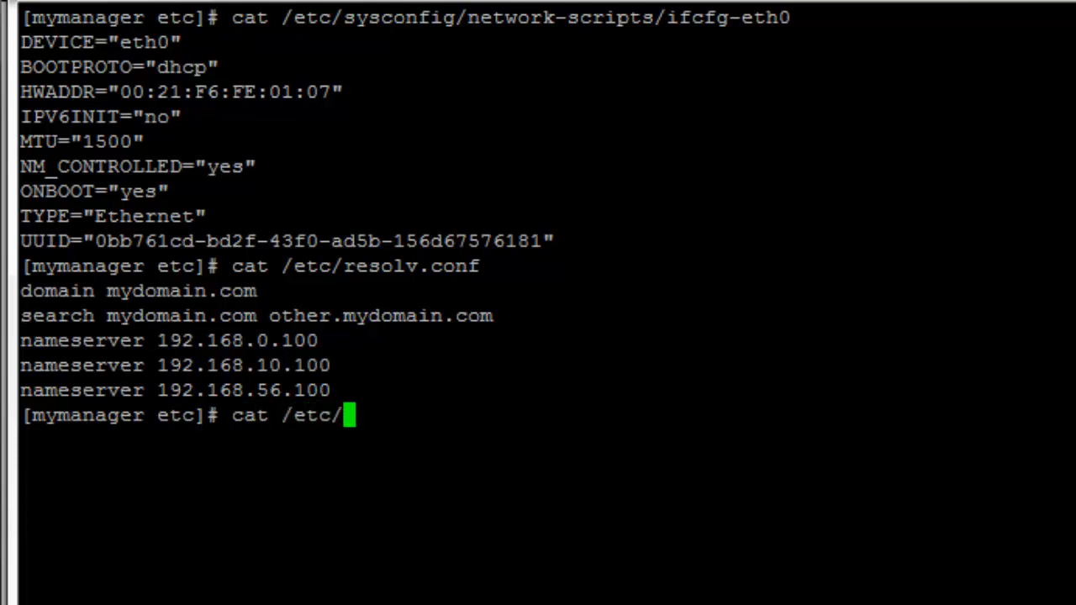
text(syscon)
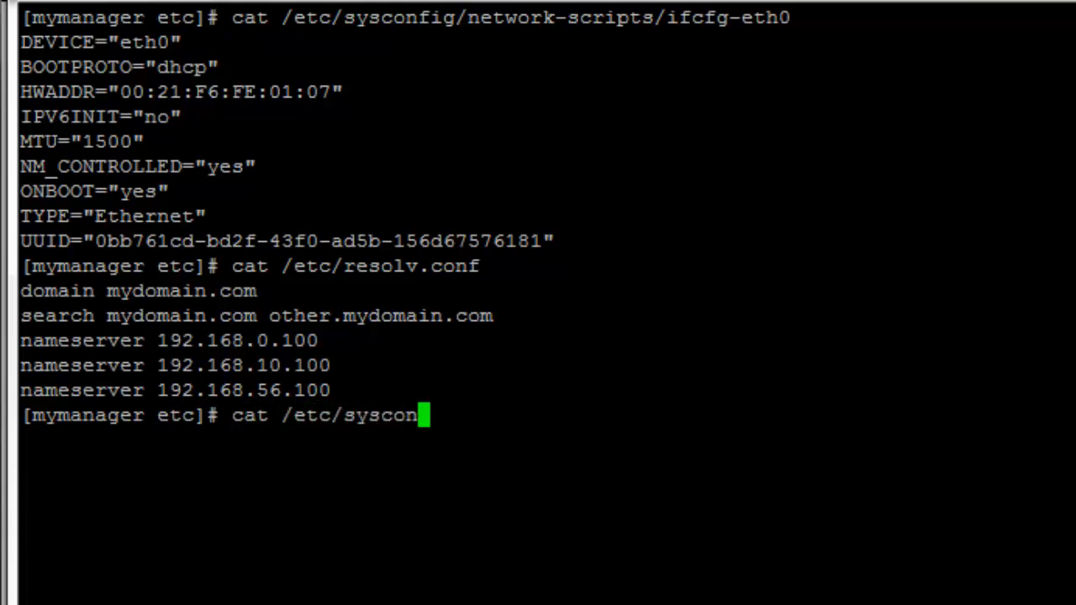
text(fig/netw)
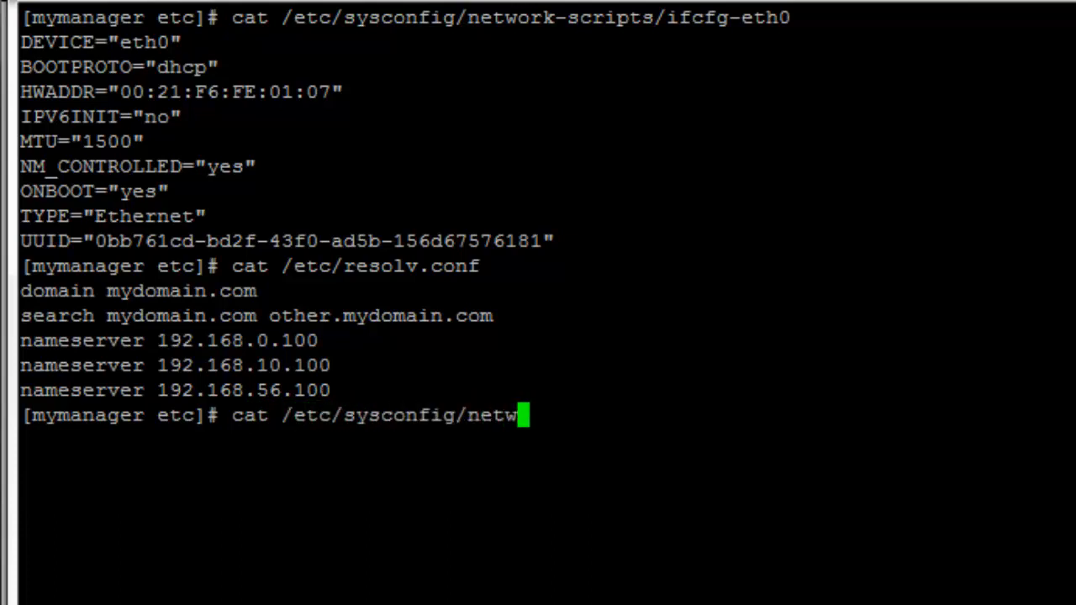
key(Return)
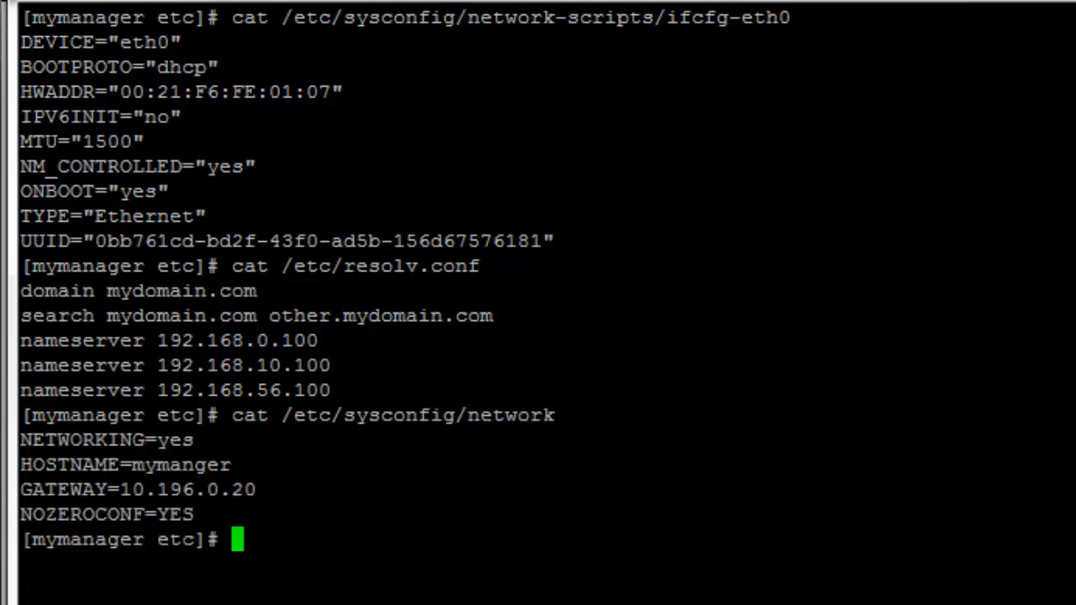